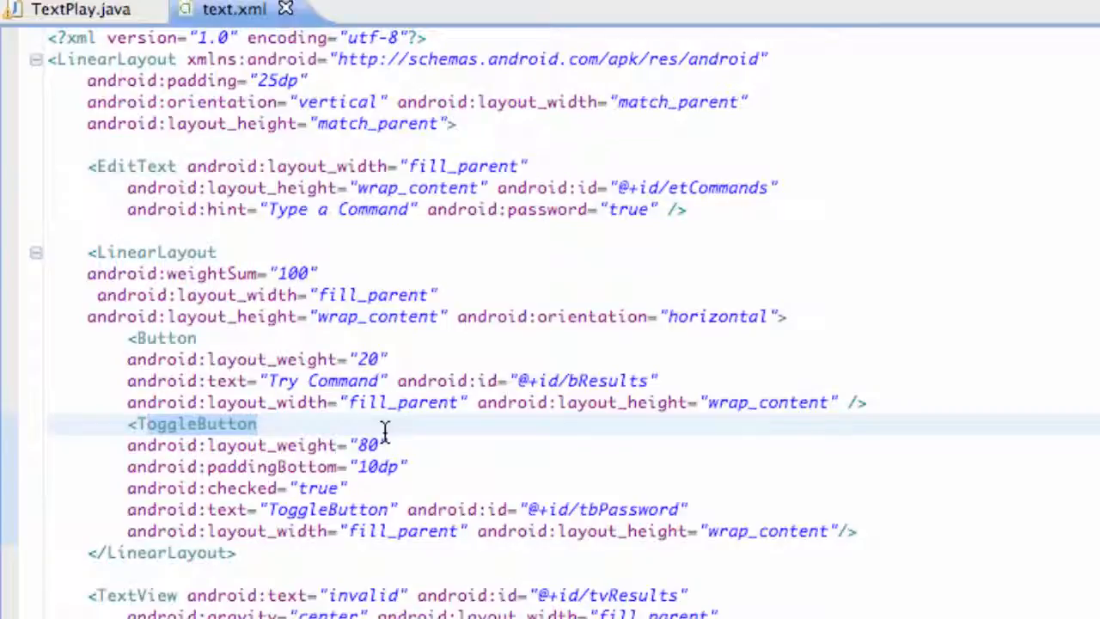
Step: Inspect the TextView definition and select its gravity value 'center'
scroll(down, 3)
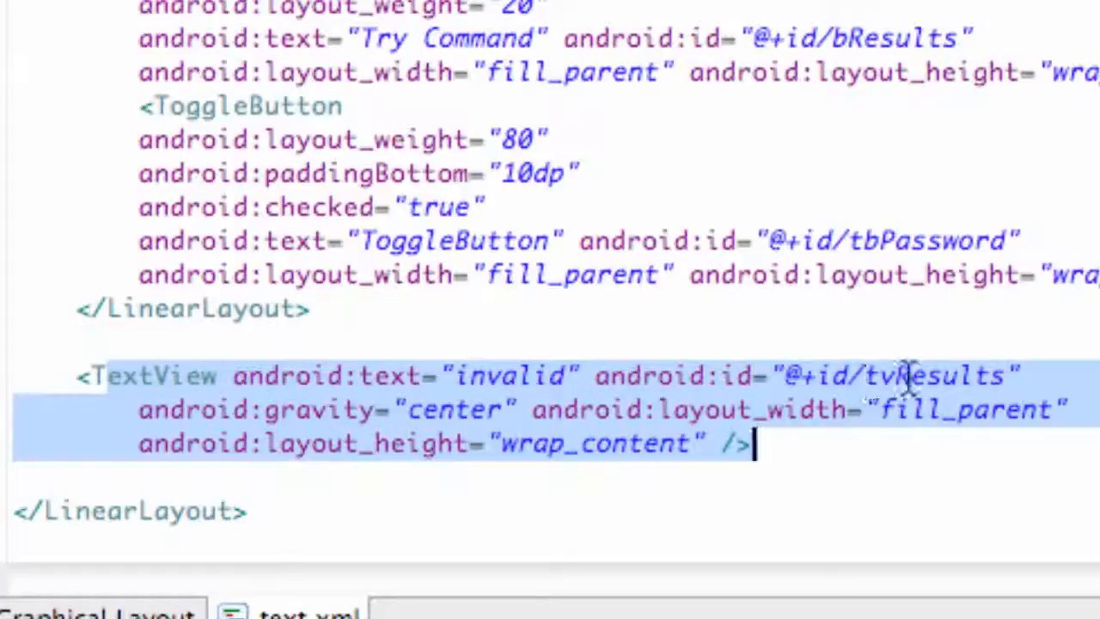
click(730, 444)
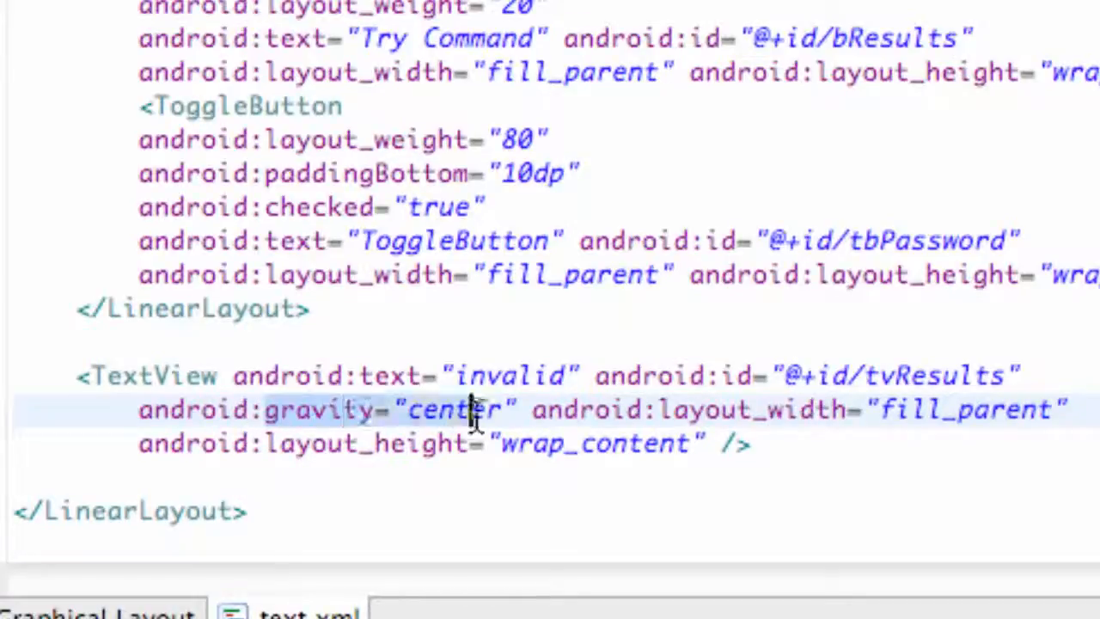
double_click(456, 410)
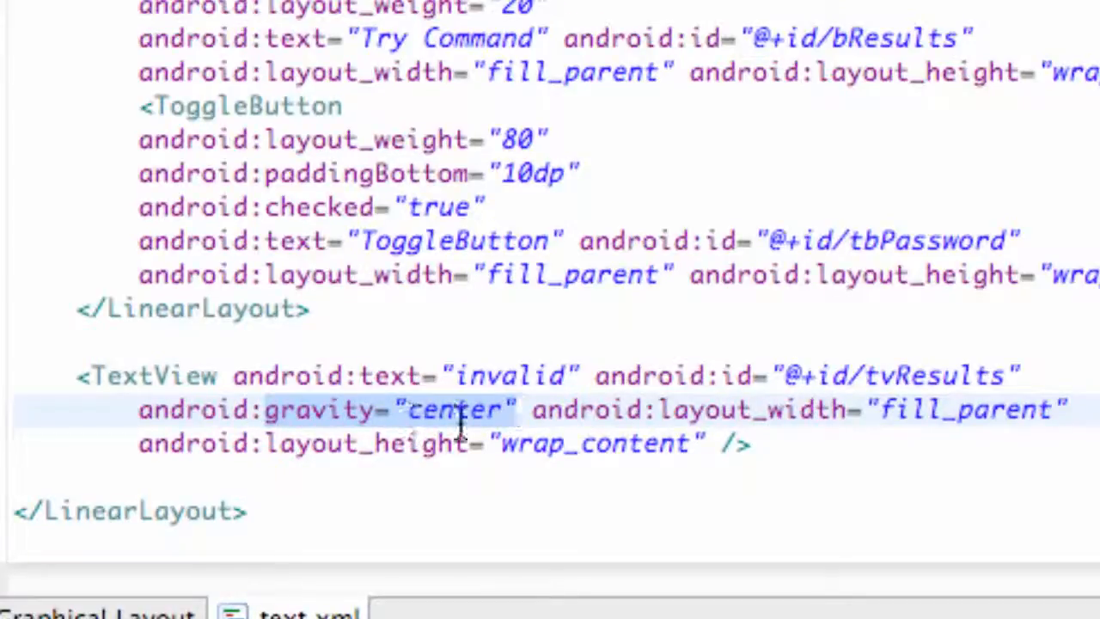
click(524, 410)
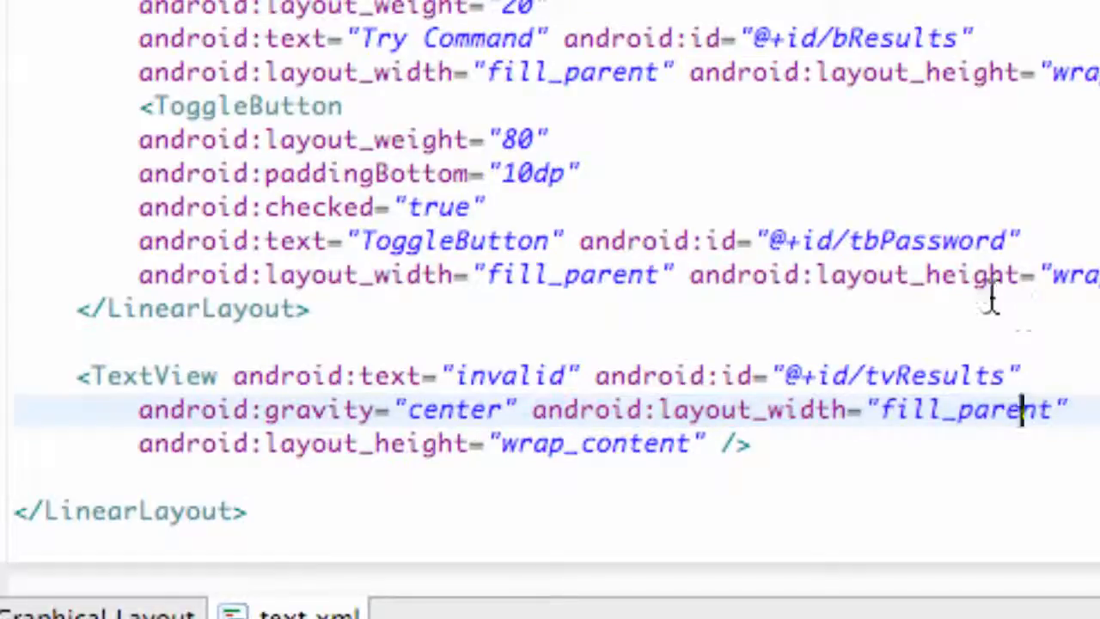
mouse_move(782, 422)
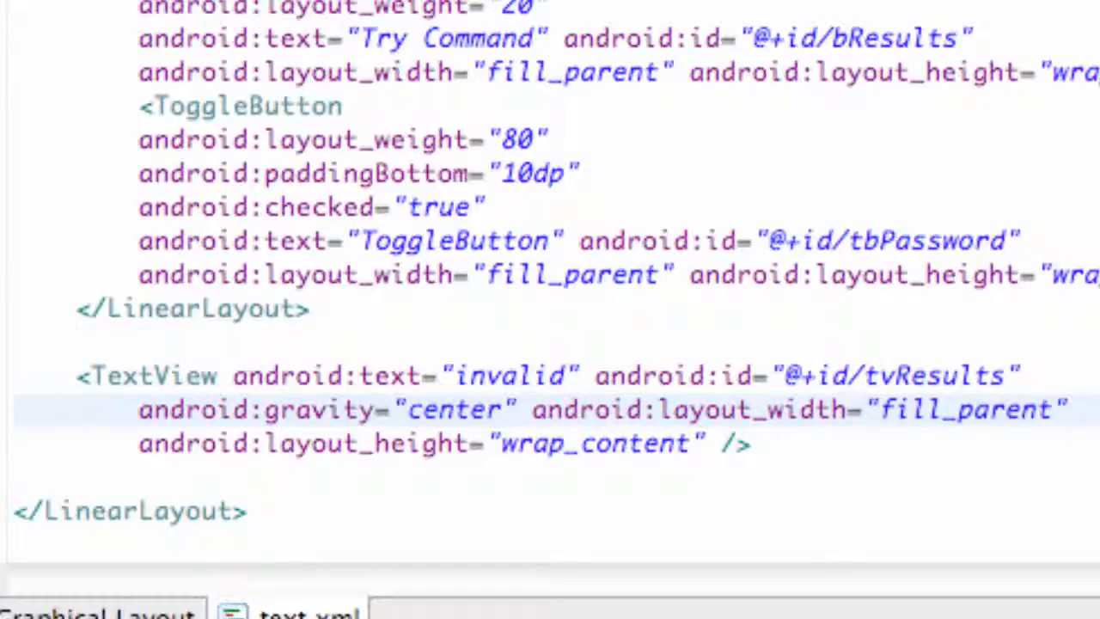
click(1021, 409)
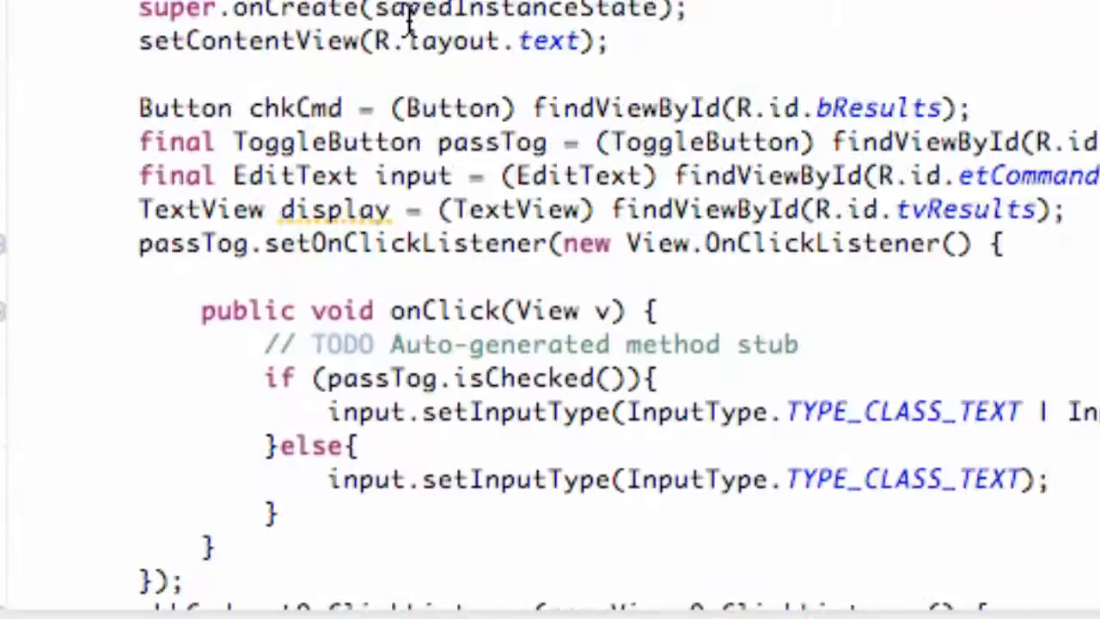
Step: In the left branch, start display.setGravity via Content Assist and list Gravity constants
scroll(down, 3)
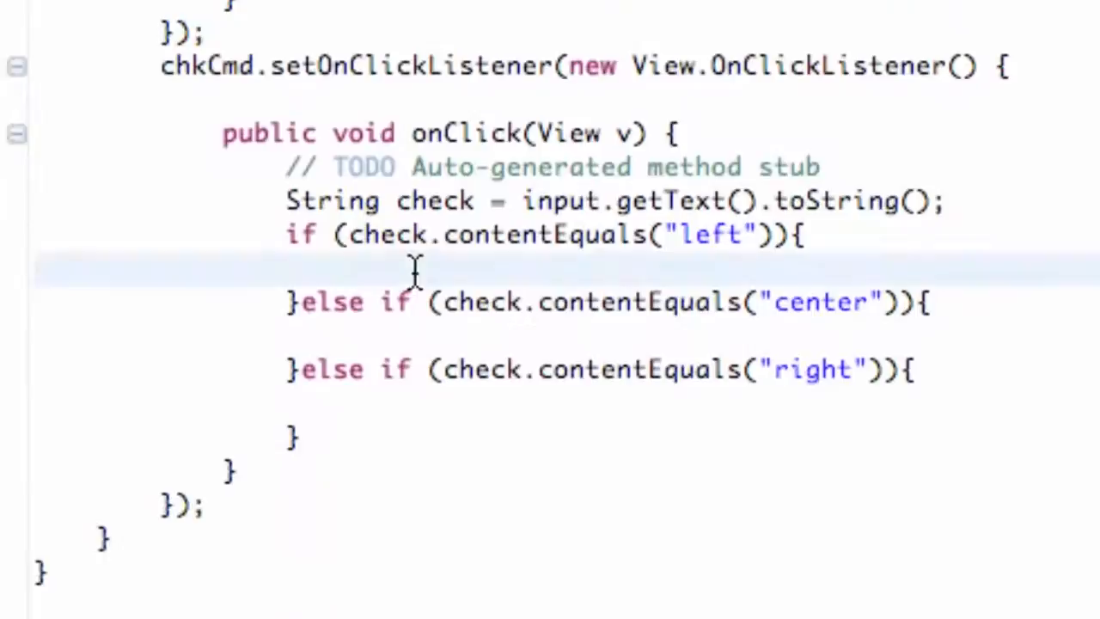
text(cipl)
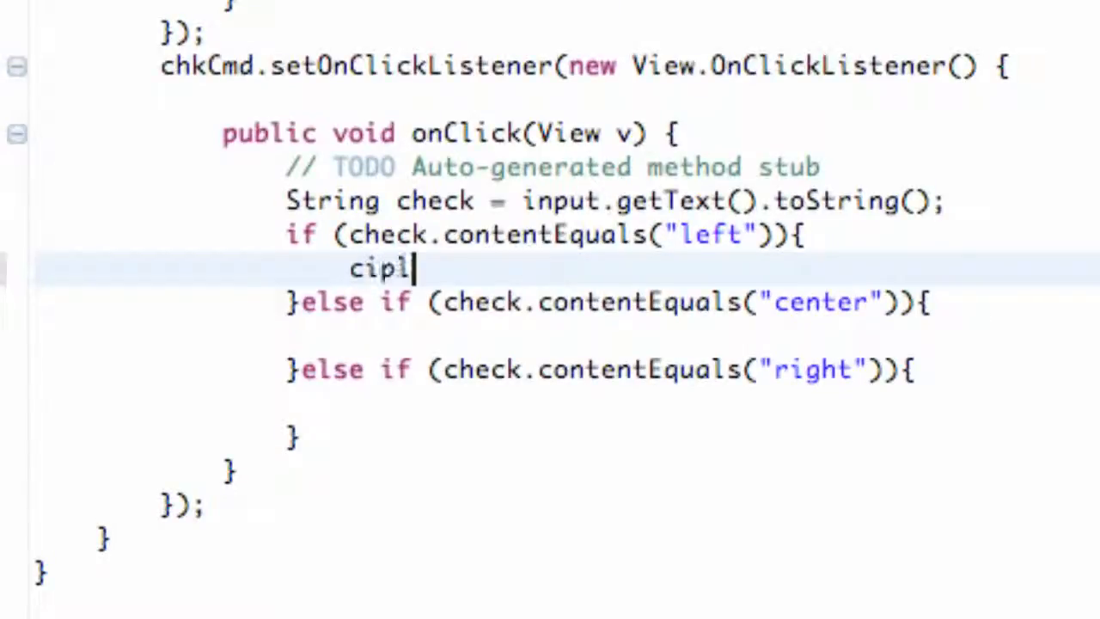
key(BackSpace)
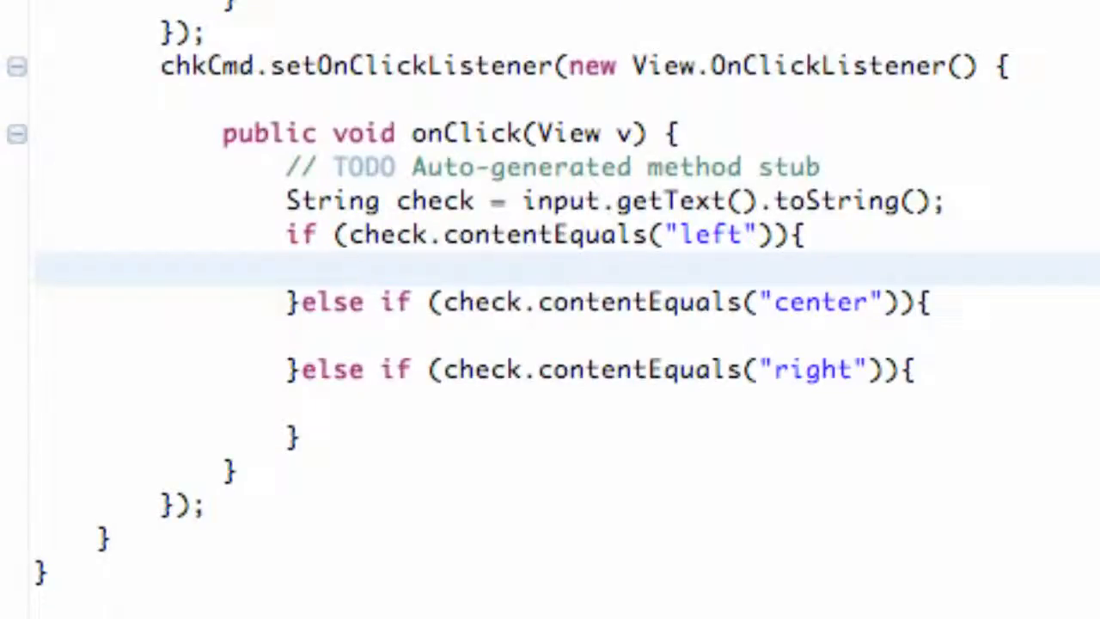
text(display)
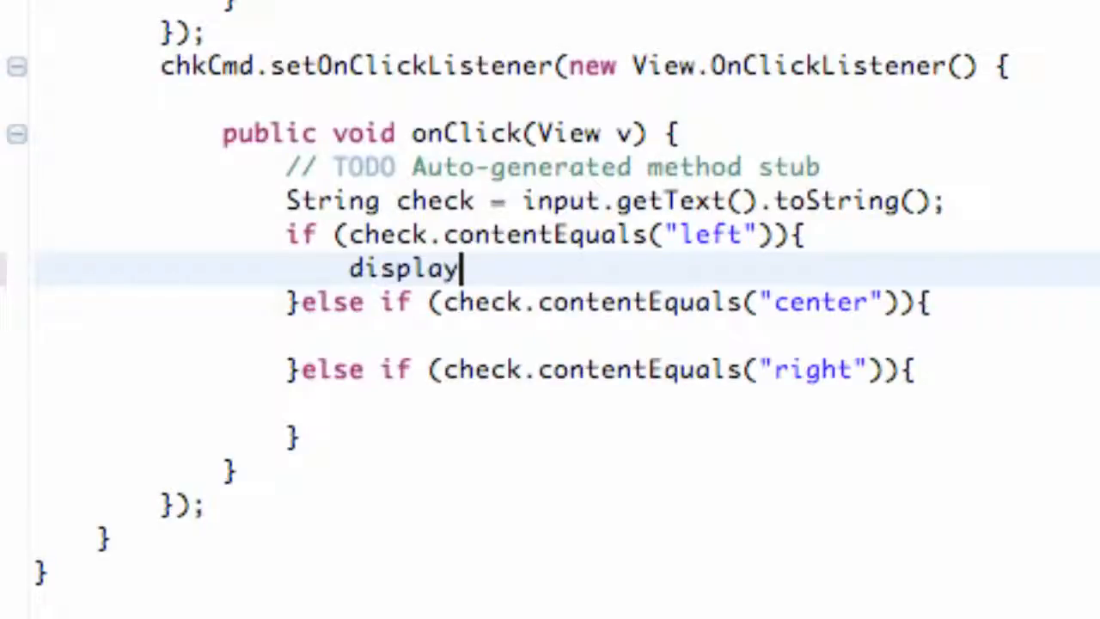
text(.)
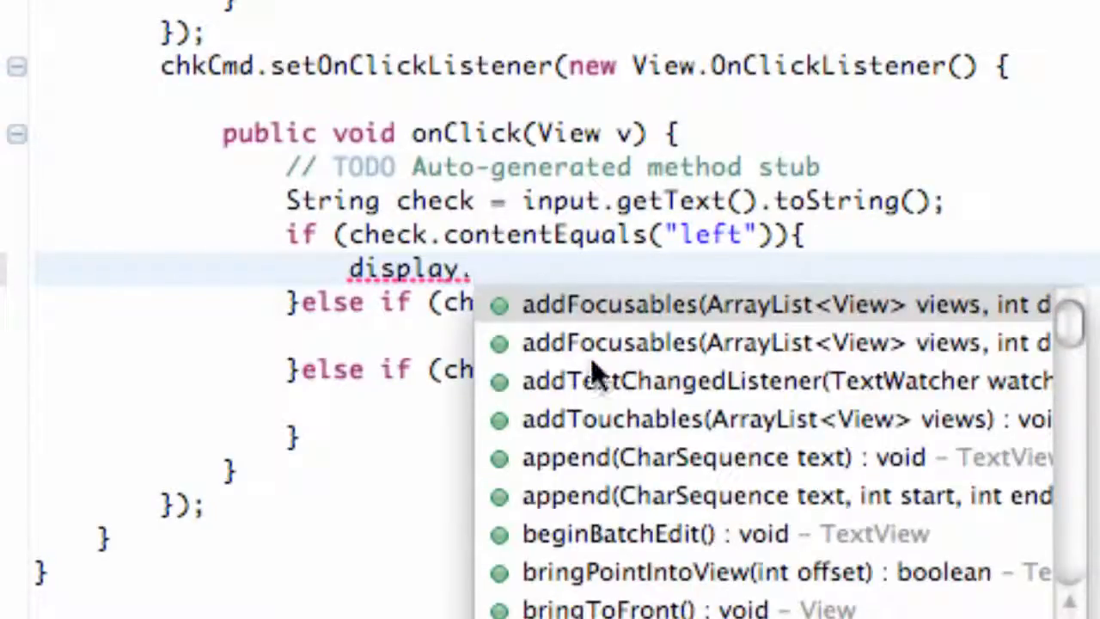
mouse_move(597, 381)
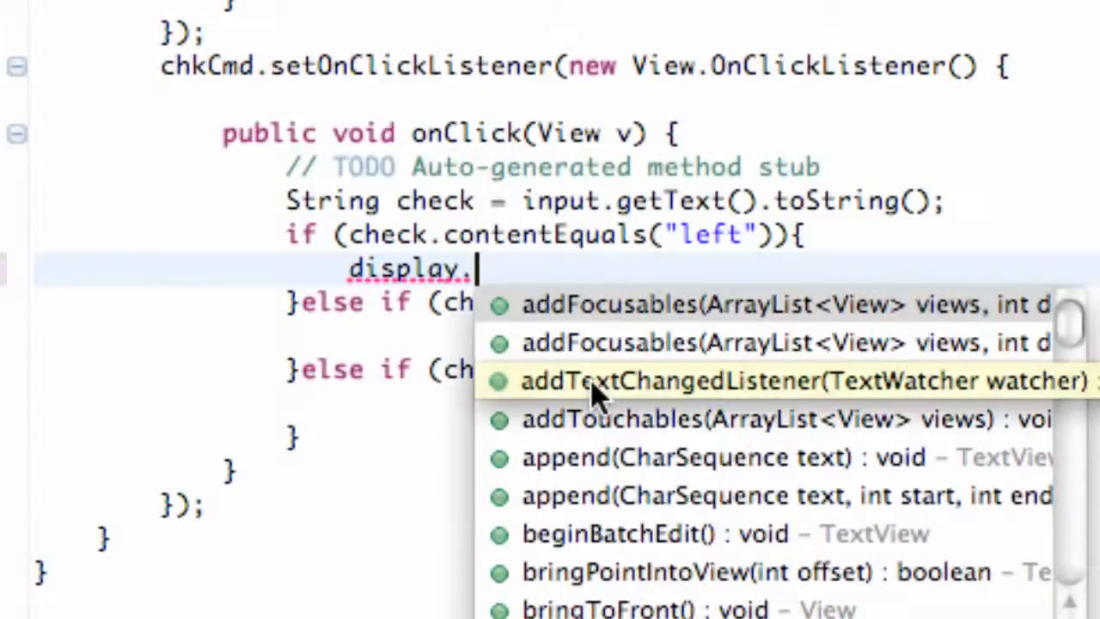
text(setG)
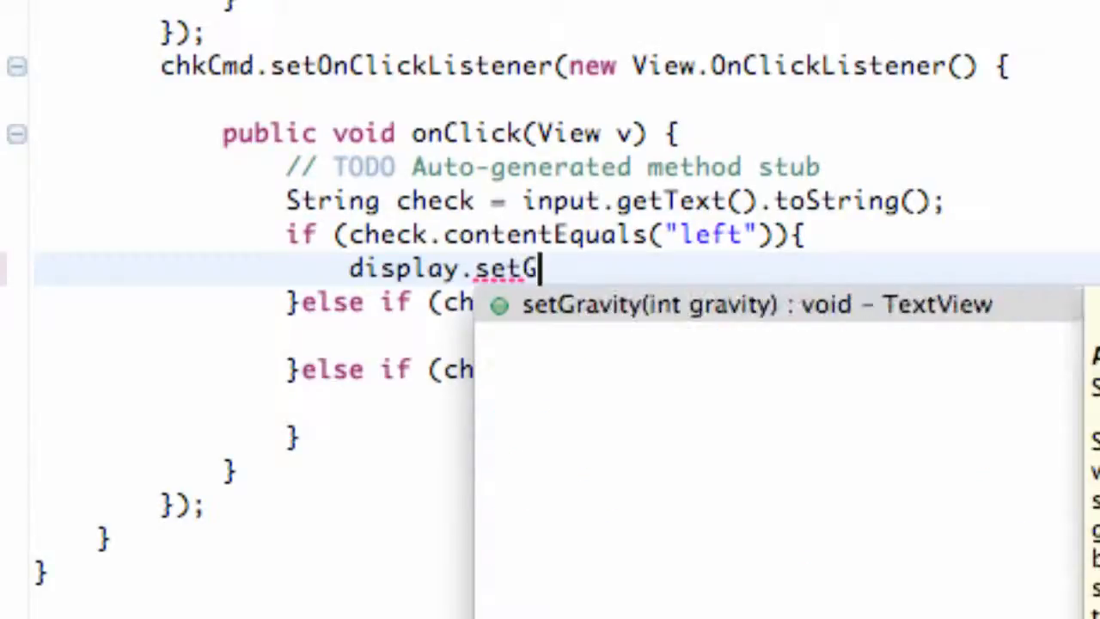
mouse_move(614, 322)
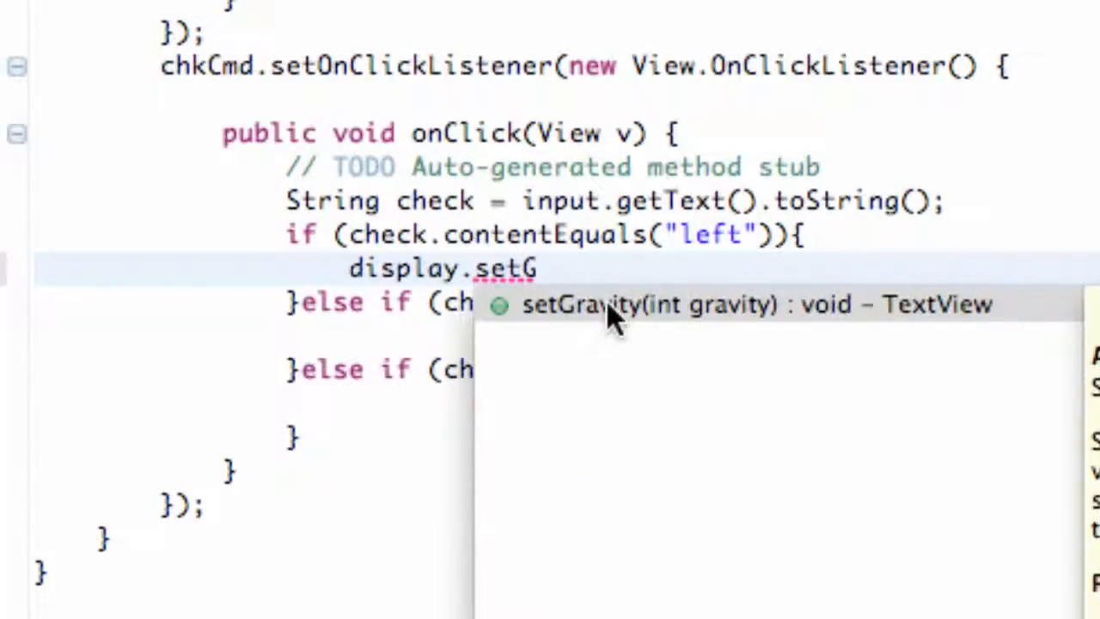
click(583, 303)
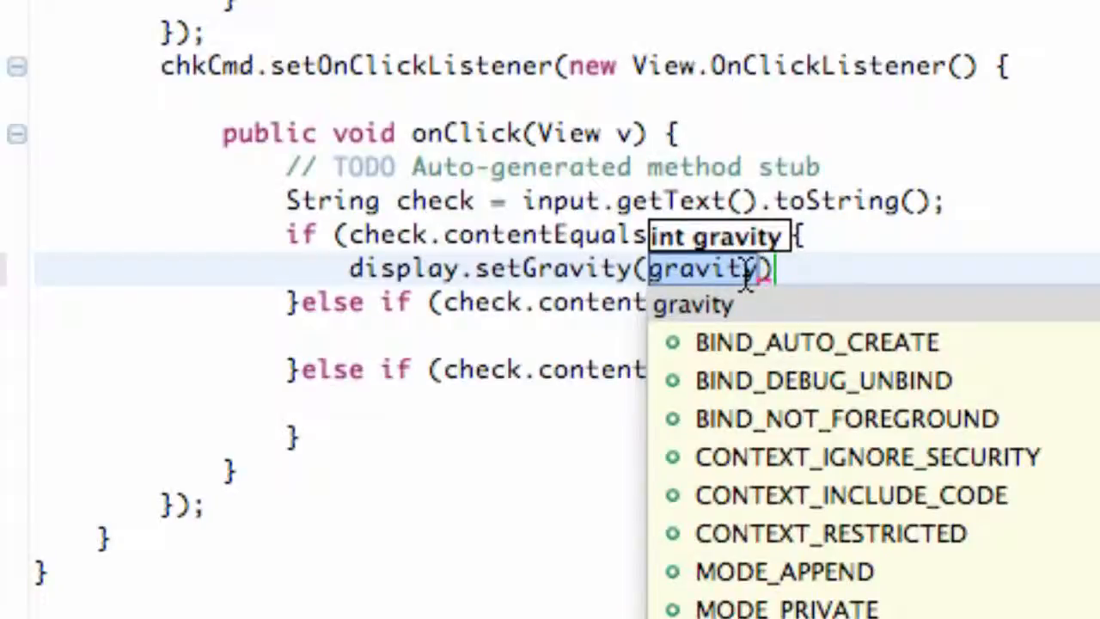
text(Gr)
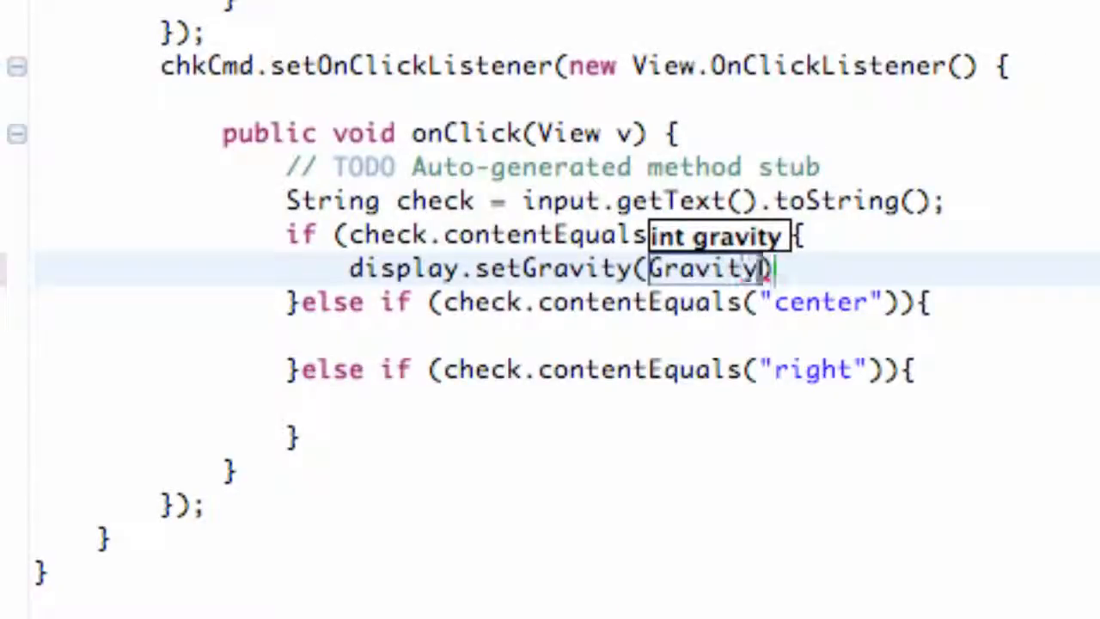
text(.)
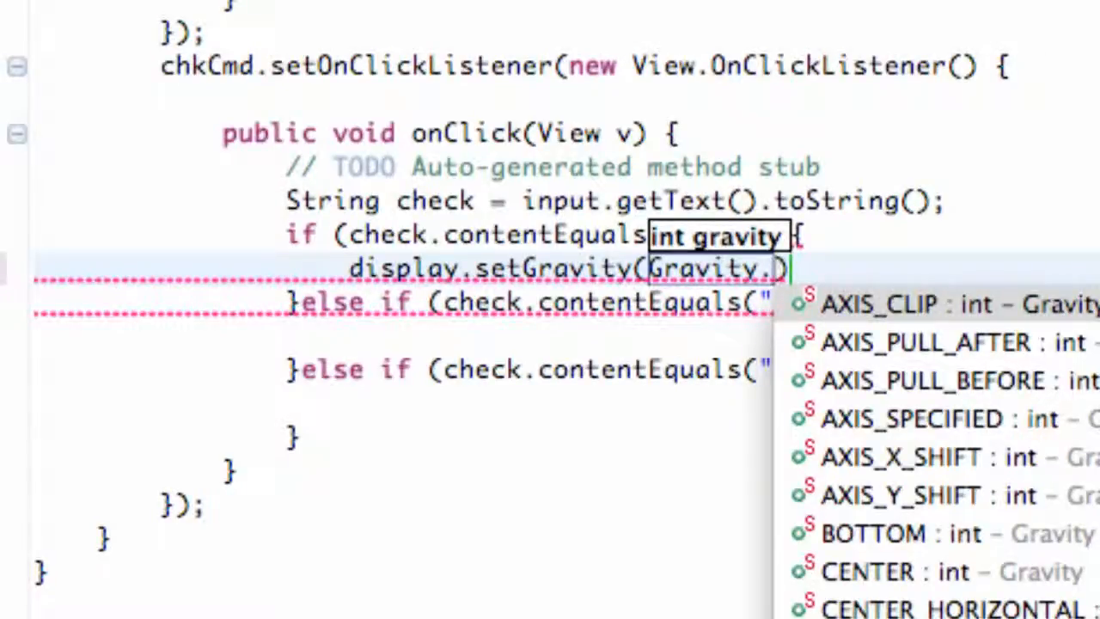
mouse_move(868, 572)
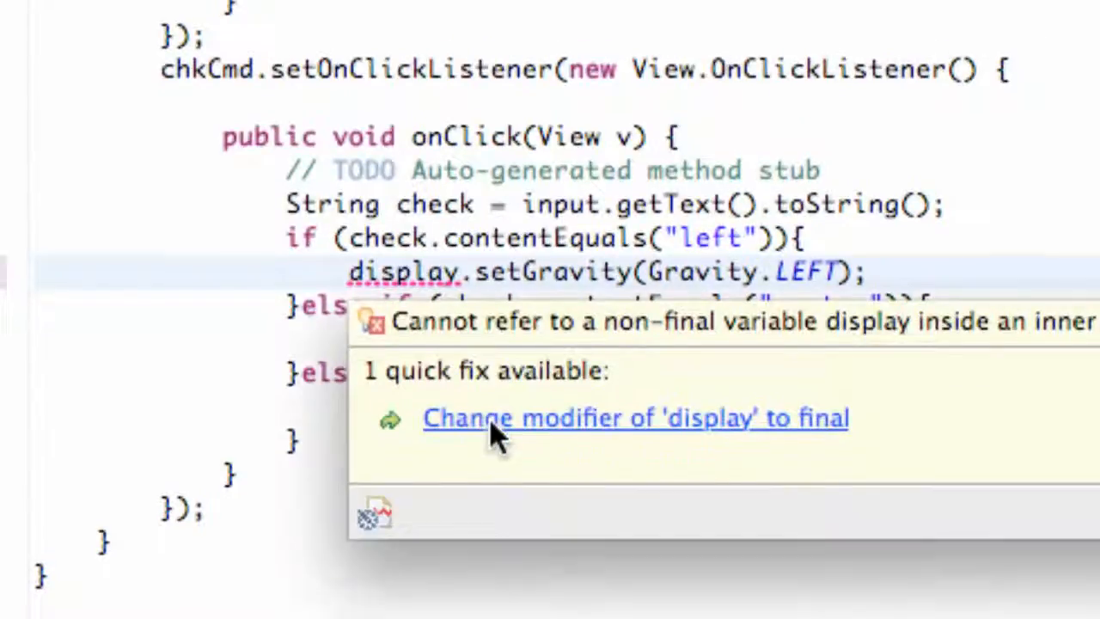
Step: Make display final and set Gravity LEFT, CENTER and RIGHT in the matching branches
click(635, 418)
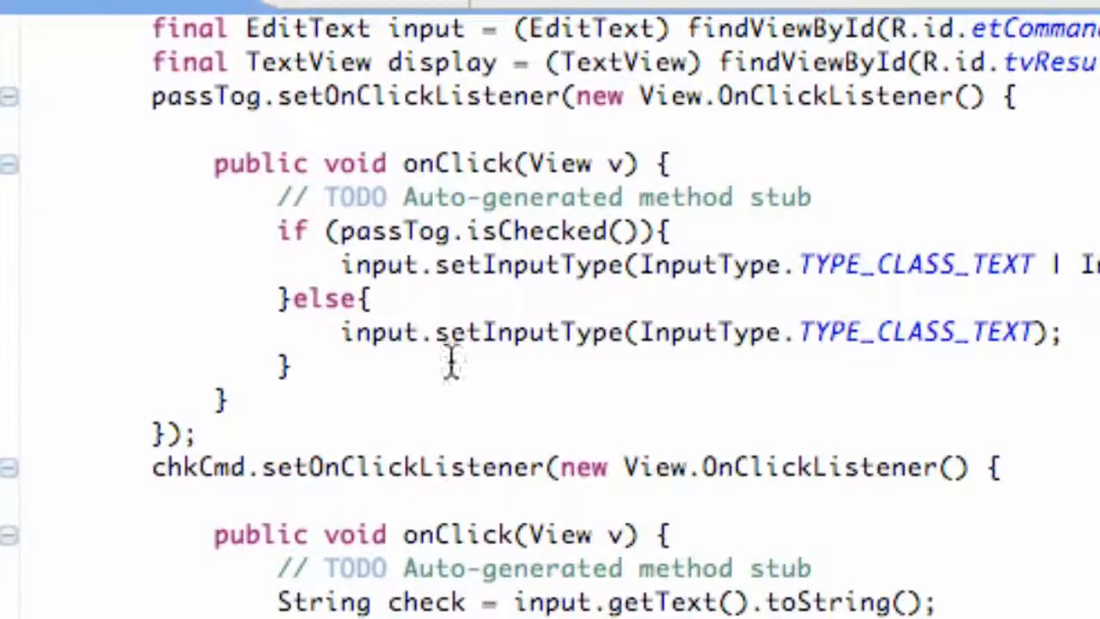
click(325, 62)
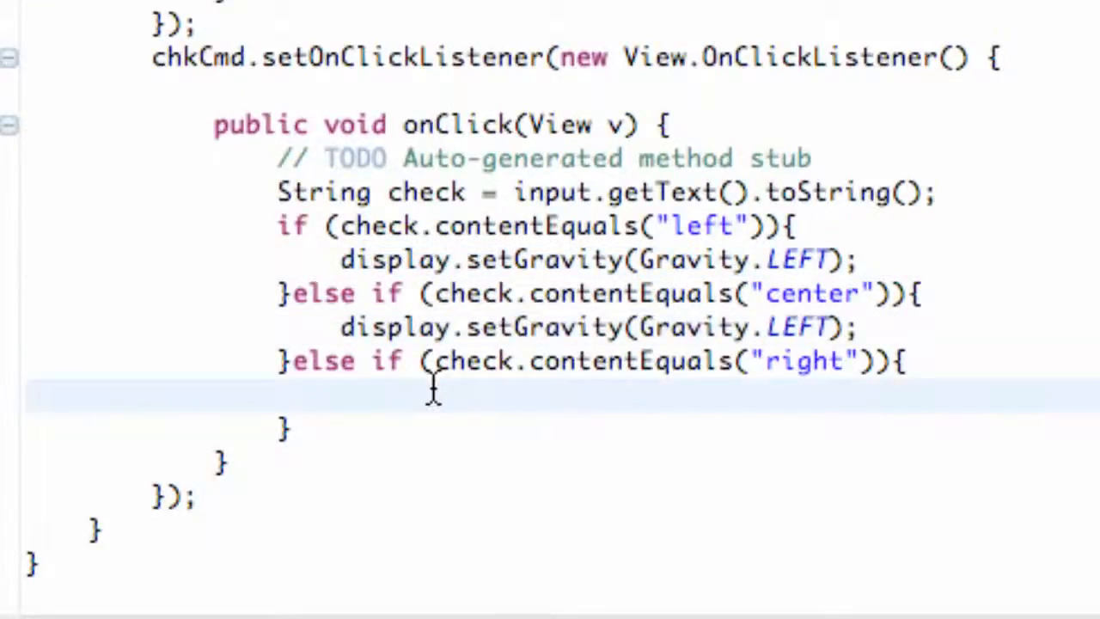
text(display.setGravity(Gravity.LEFT);)
click(599, 327)
text(CENTE)
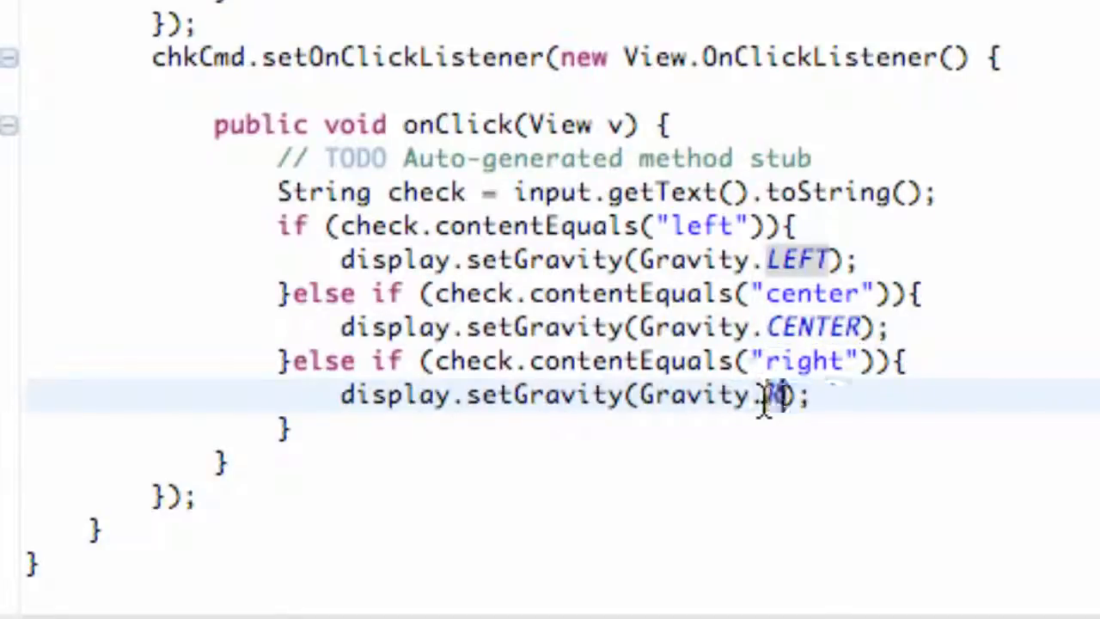
text(RIGHT)
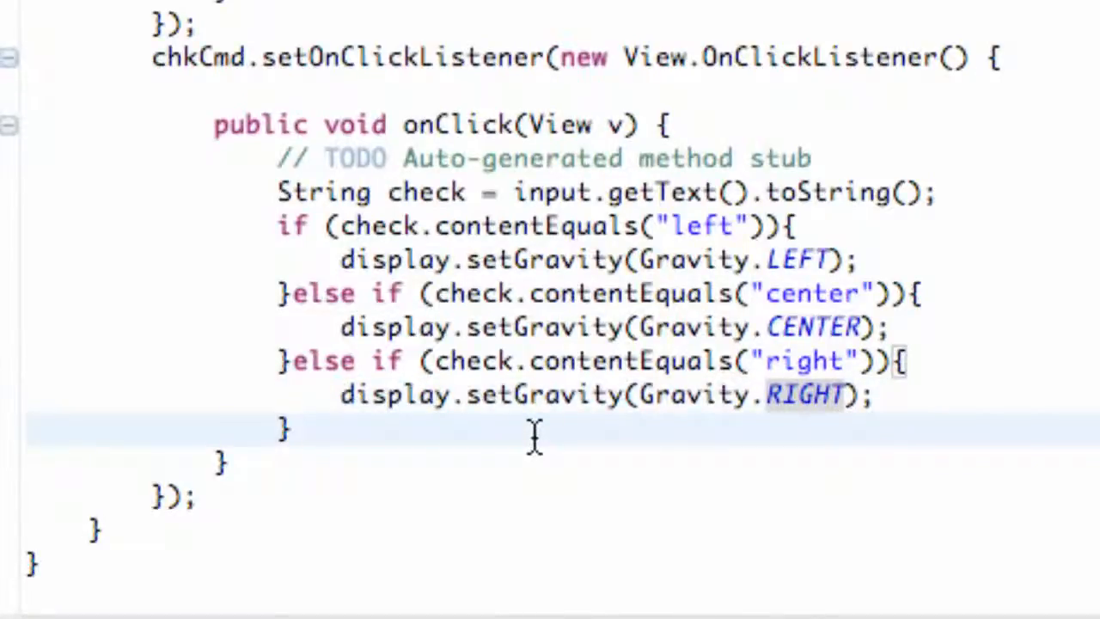
mouse_move(640, 361)
text(else if (check.contentEquals("right")){)
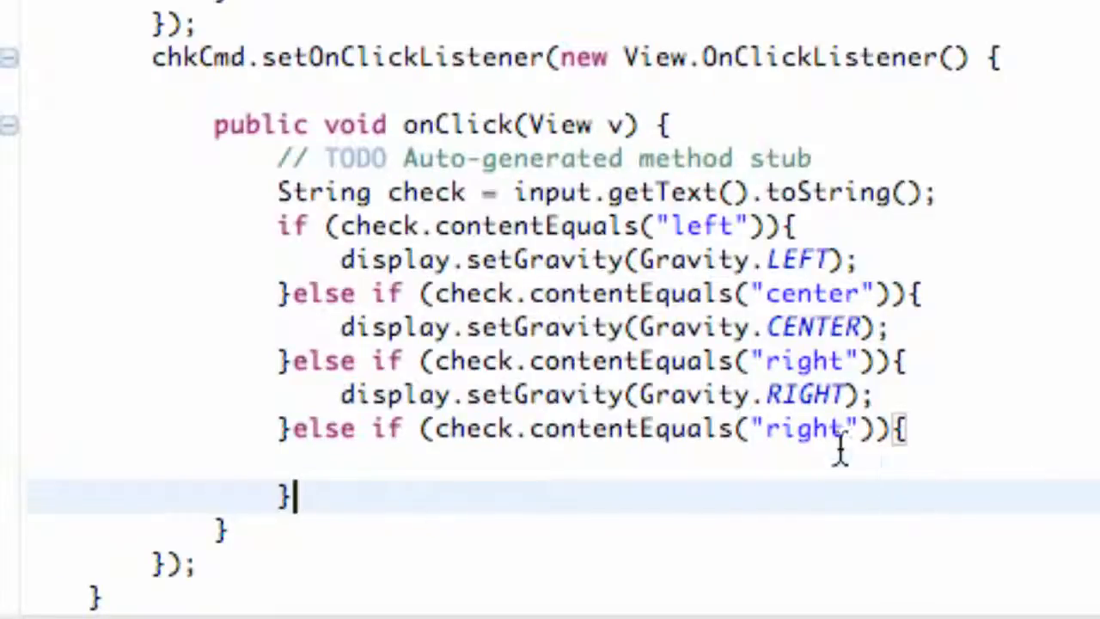
Step: Replace 'right' with 'blue' in the duplicated else-if condition
double_click(799, 429)
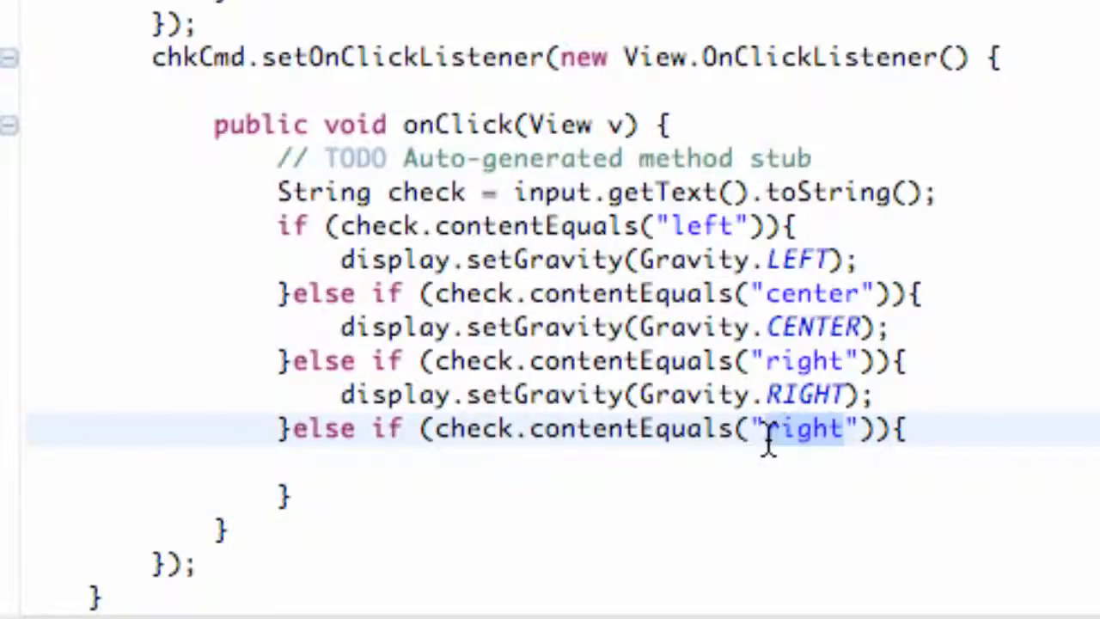
text(blue)
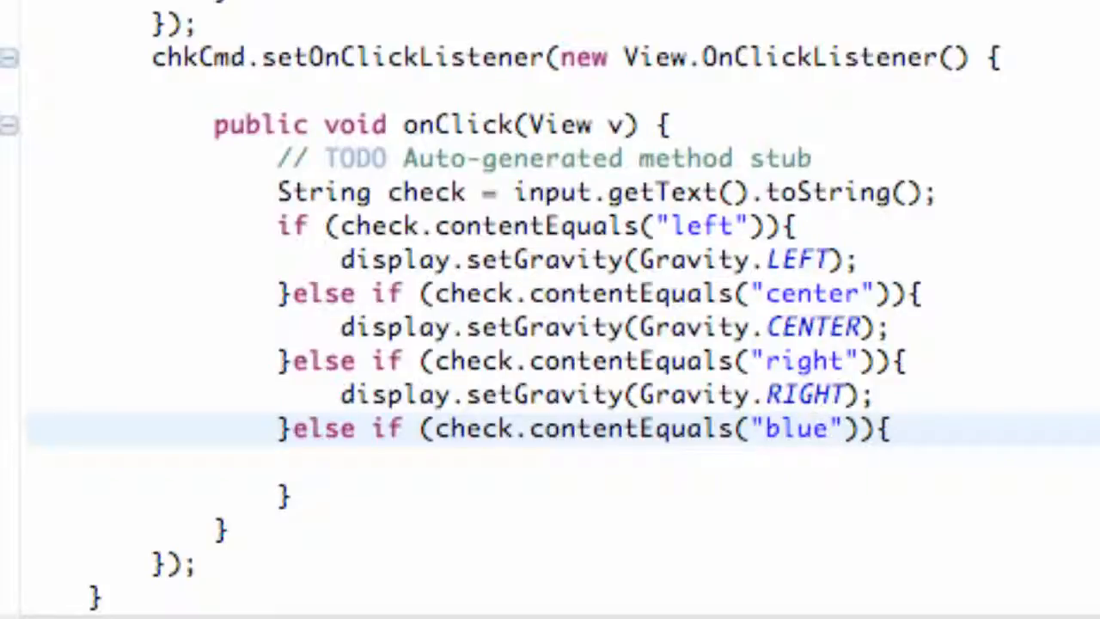
mouse_move(722, 521)
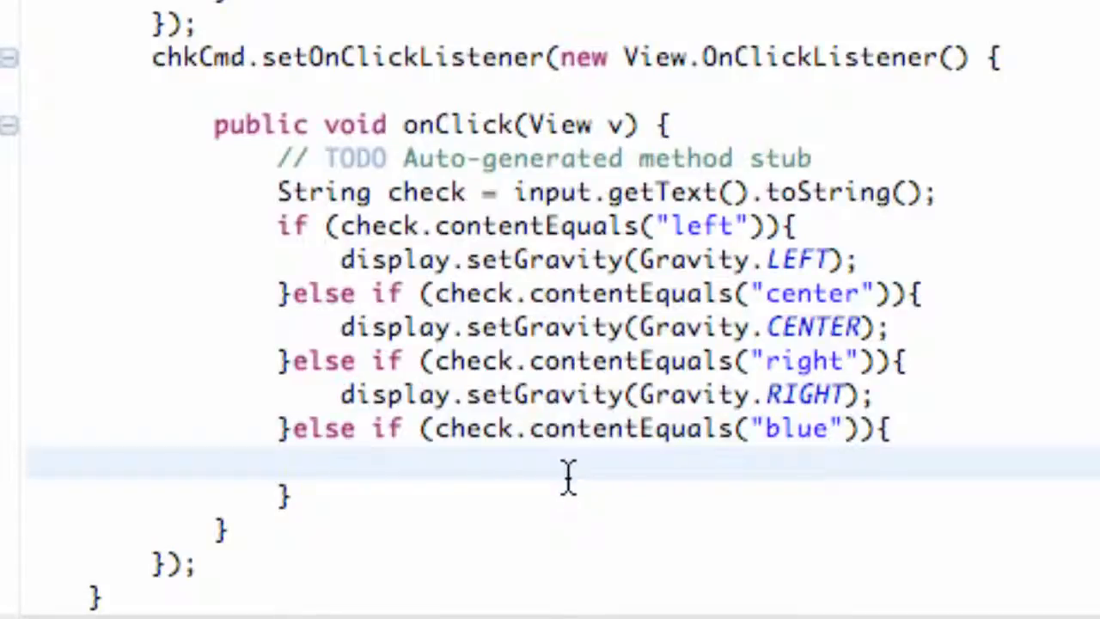
mouse_move(452, 520)
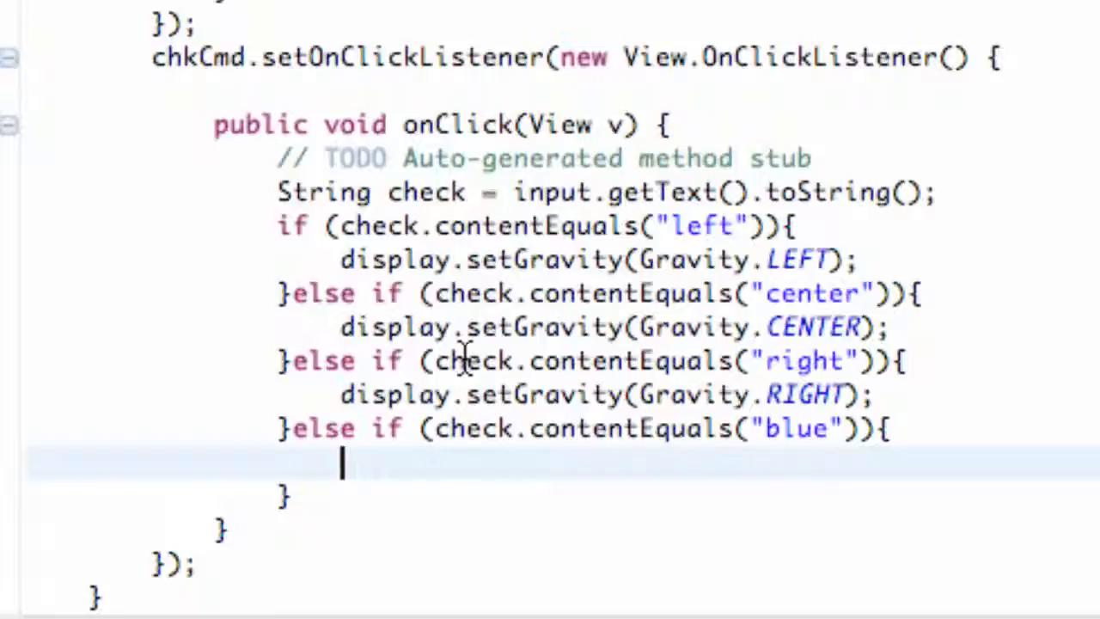
mouse_move(584, 189)
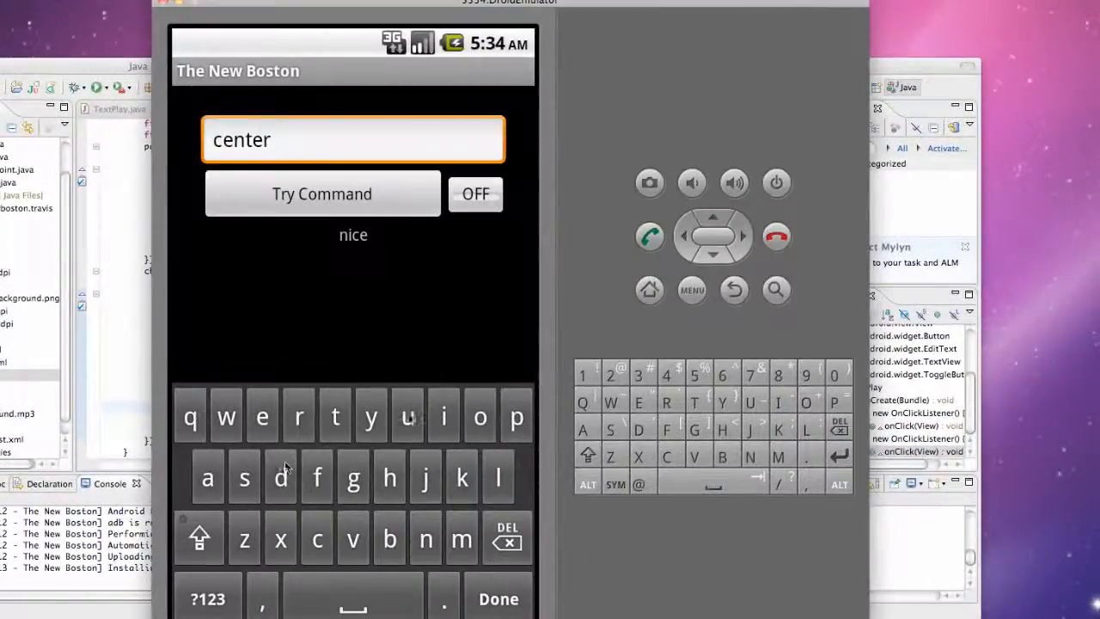
Step: Run the app in the emulator and try the commands 'Right' and 'right'
click(649, 290)
text(left)
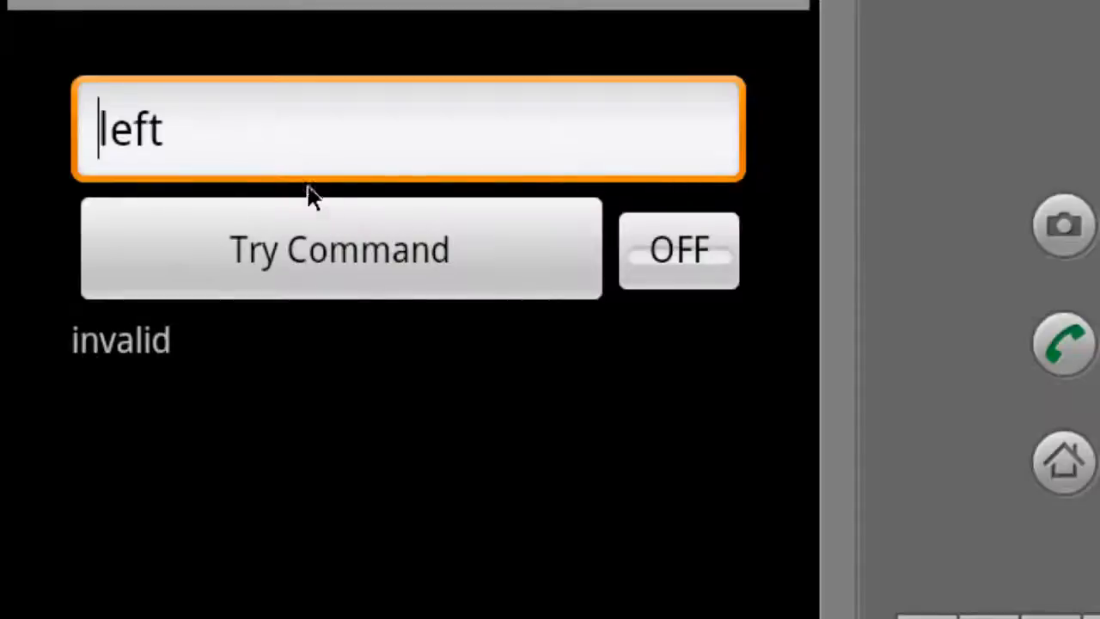
mouse_move(172, 146)
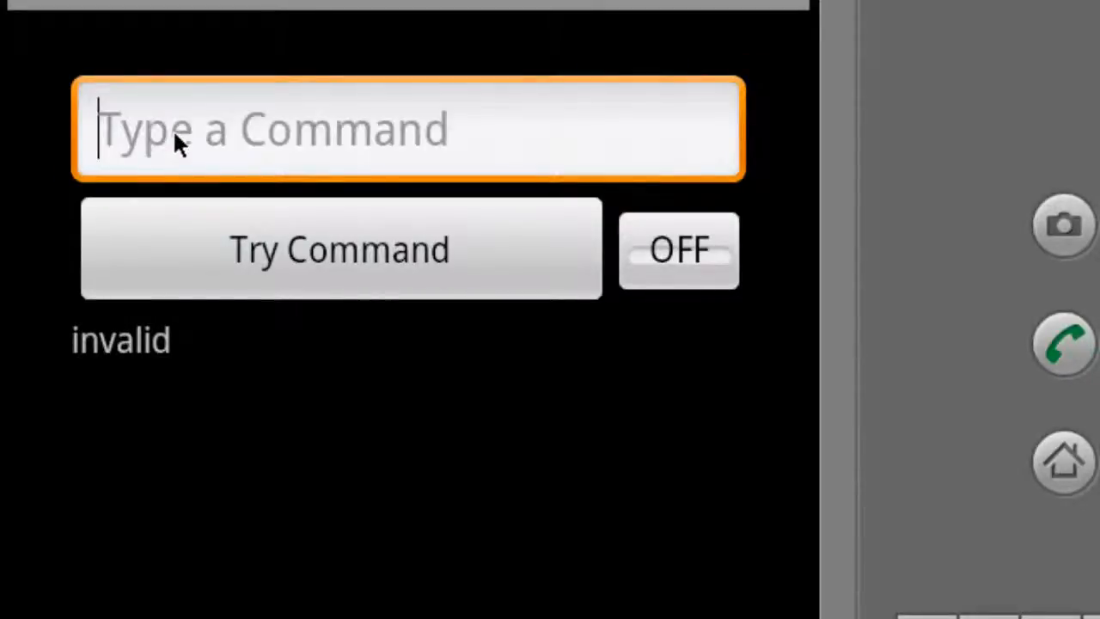
text(Right)
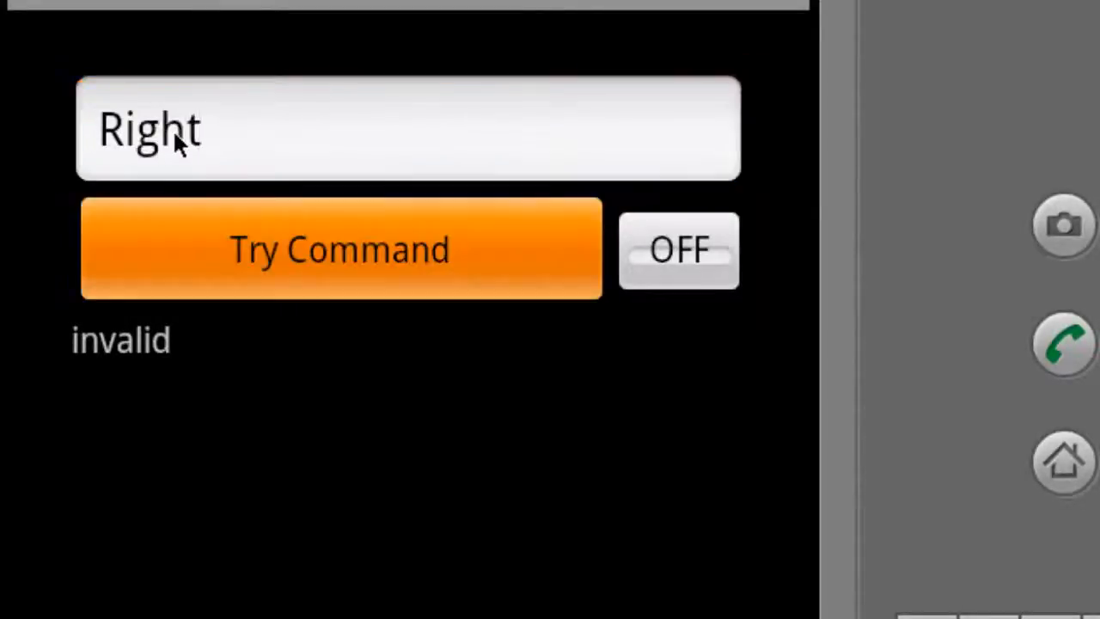
click(341, 249)
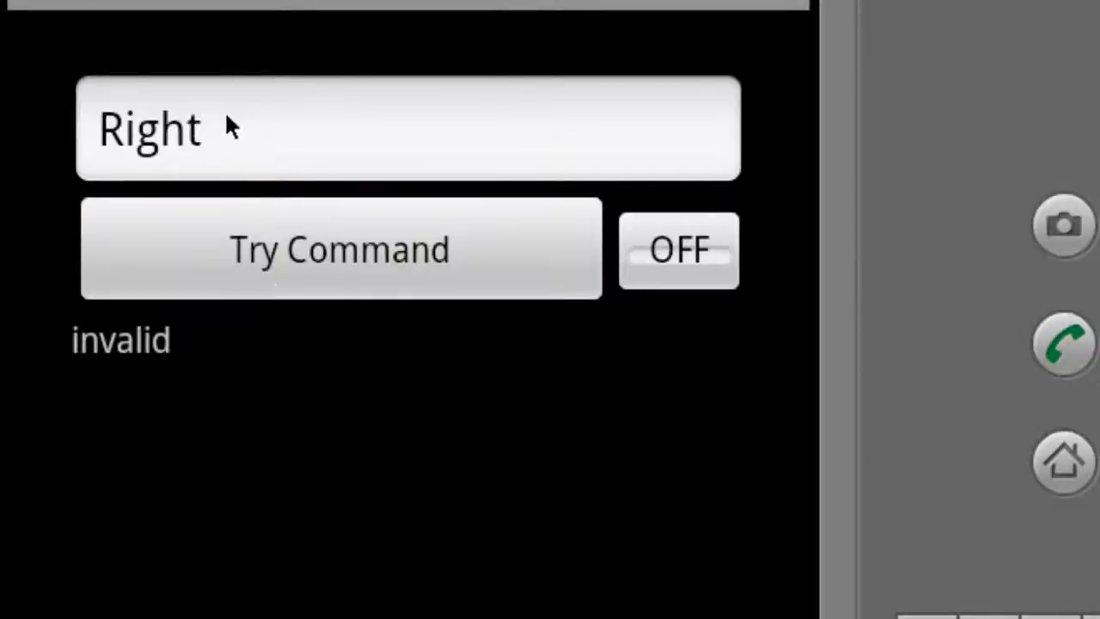
click(408, 129)
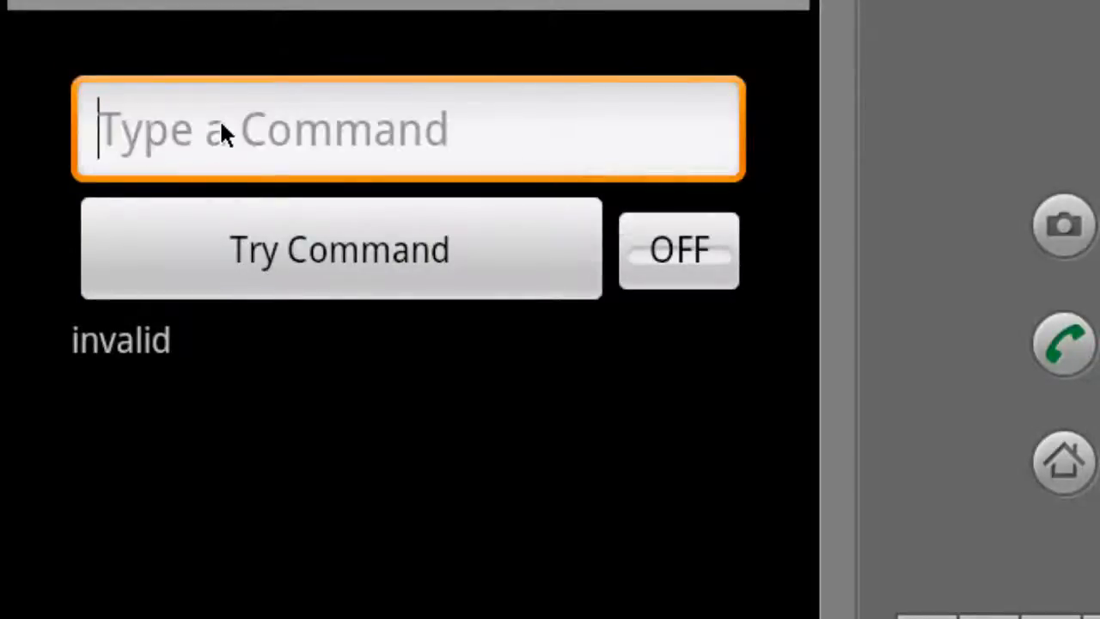
text(right)
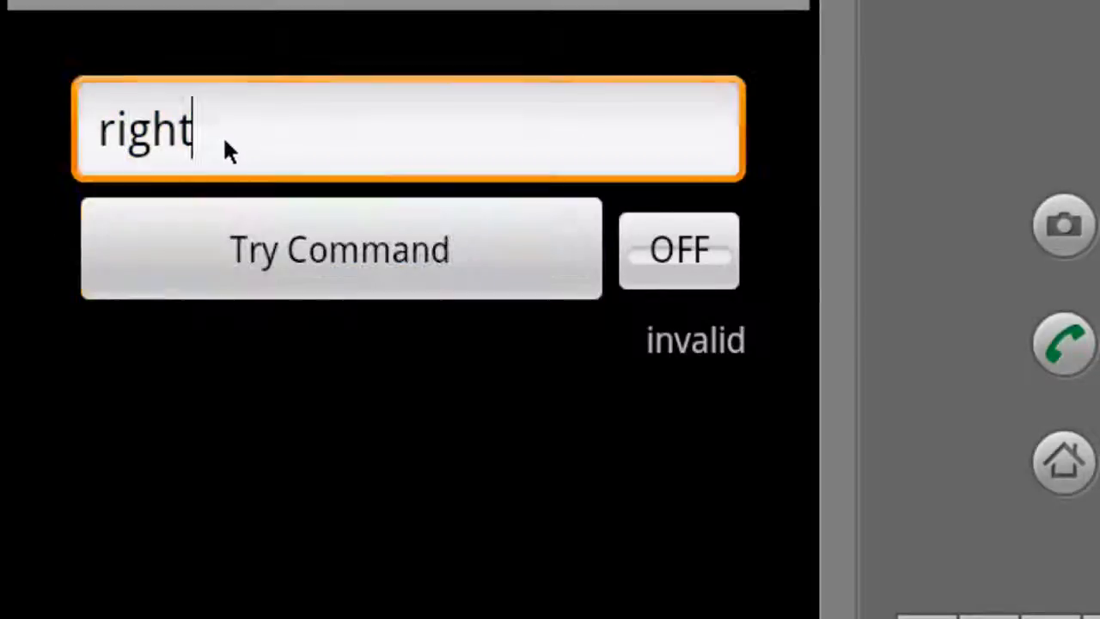
mouse_move(370, 73)
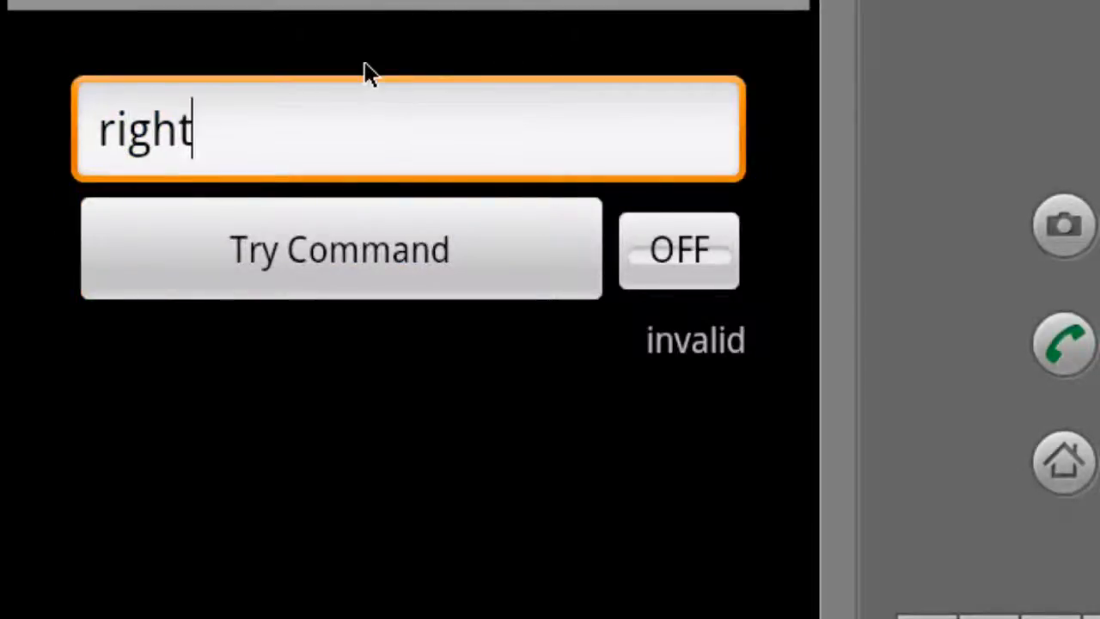